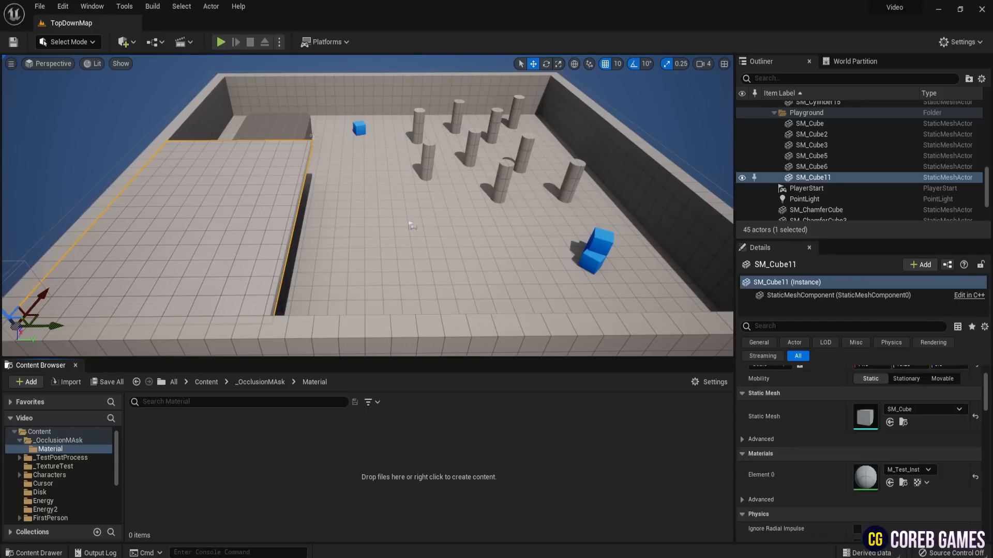
- Create the MF_OcclusionMask material function in the Material folder and open its editor
{"action": "right_click", "coordinate": [429, 477]}
{"action": "type", "text": "MF"}
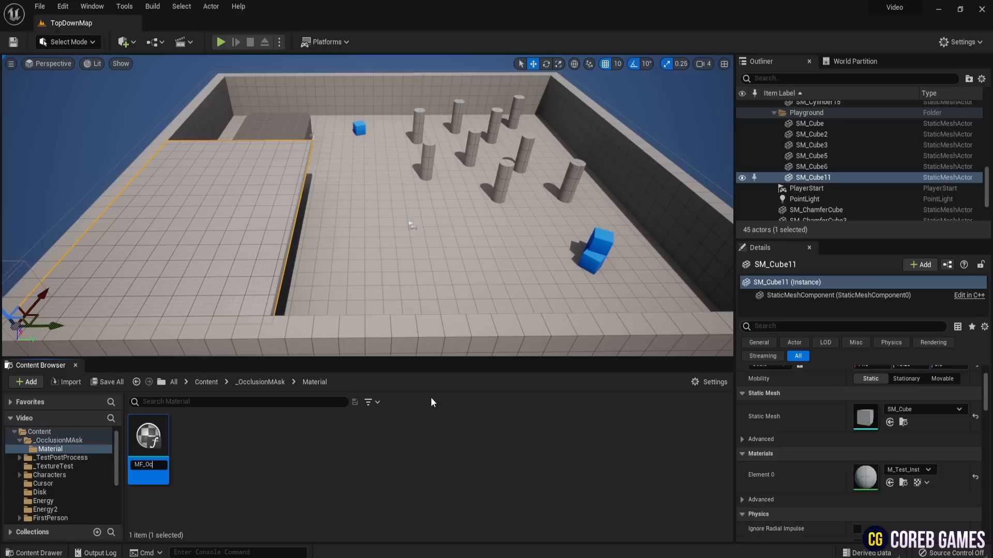
{"action": "type", "text": "_OcclusionMask"}
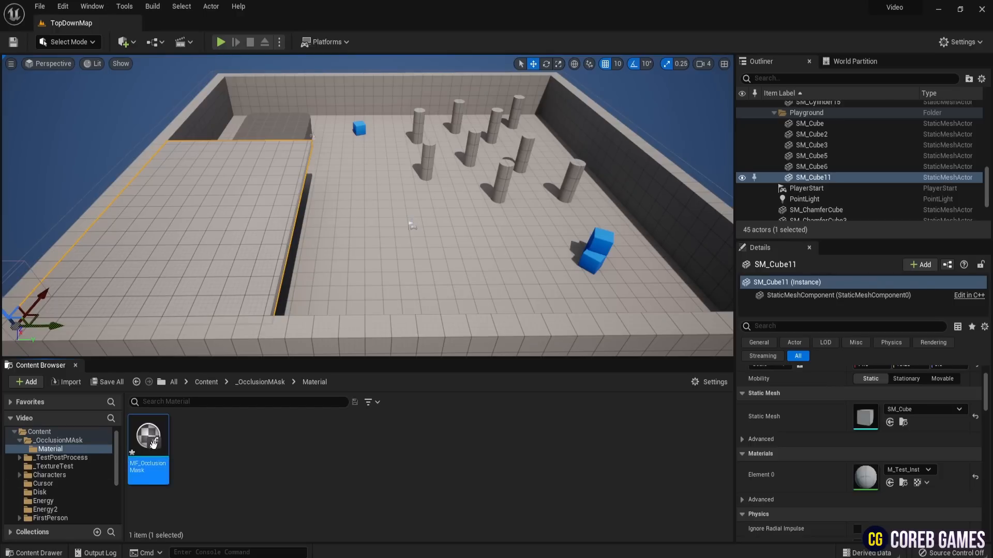
{"action": "double_click", "coordinate": [148, 435]}
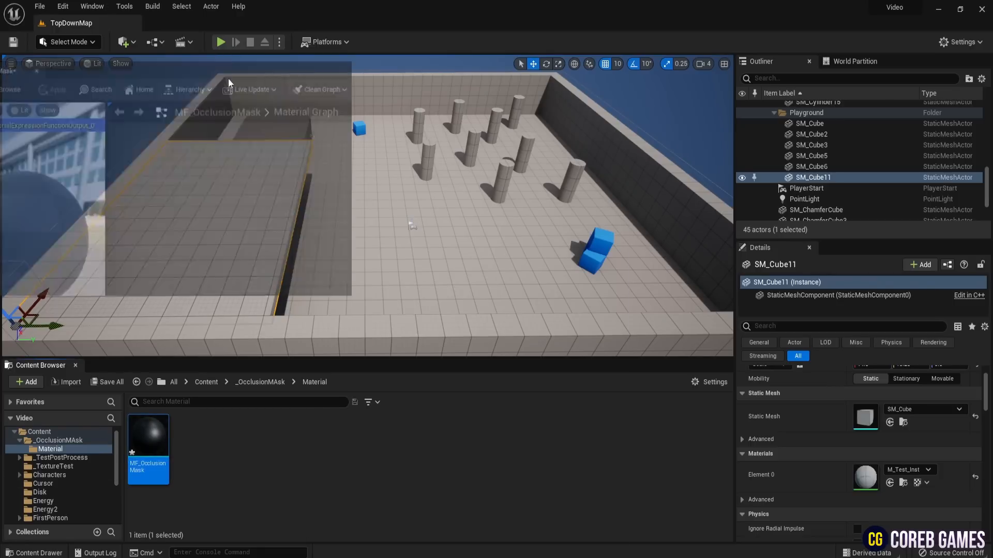
- Maximize the function editor and add an If node to Output Result, with Distance 1000 into A
{"action": "double_click", "coordinate": [148, 433]}
{"action": "type", "text": "if"}
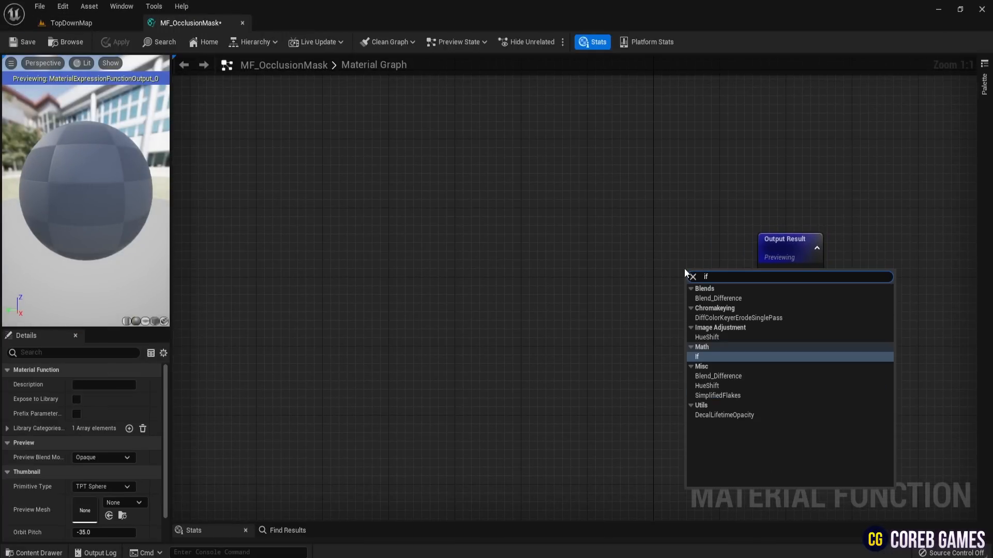
{"action": "left_click", "coordinate": [696, 356]}
{"action": "type", "text": "world"}
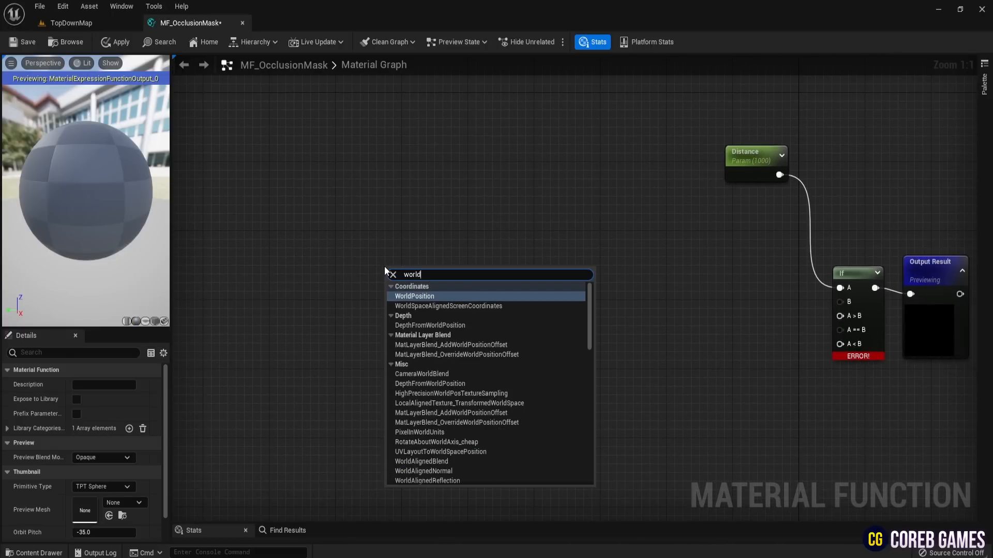
- Feed VectorLength of Abs(Absolute World Position minus Camera Position) into If, plus a Constant3Vector
{"action": "left_click", "coordinate": [414, 295]}
{"action": "type", "text": "ca"}
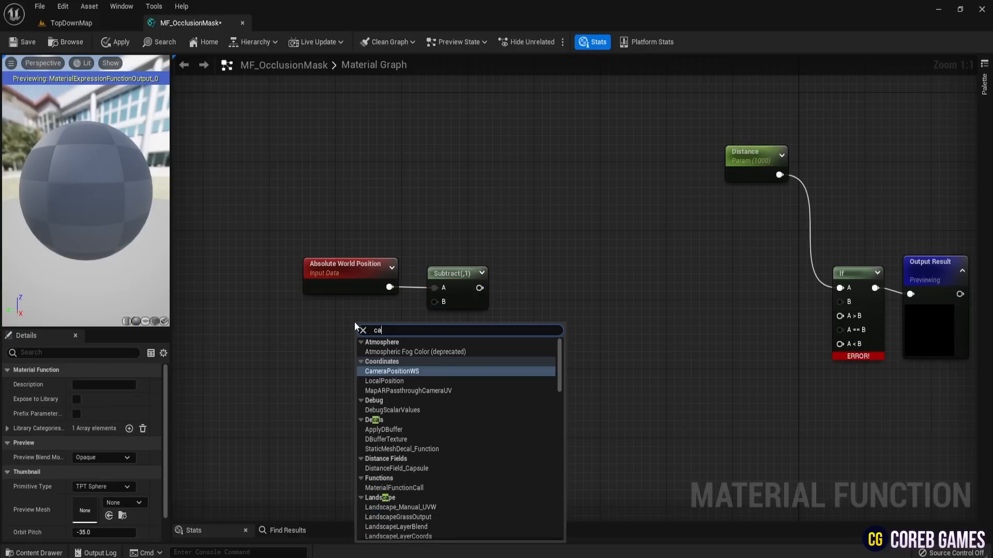
{"action": "left_click", "coordinate": [391, 371]}
{"action": "type", "text": "vec"}
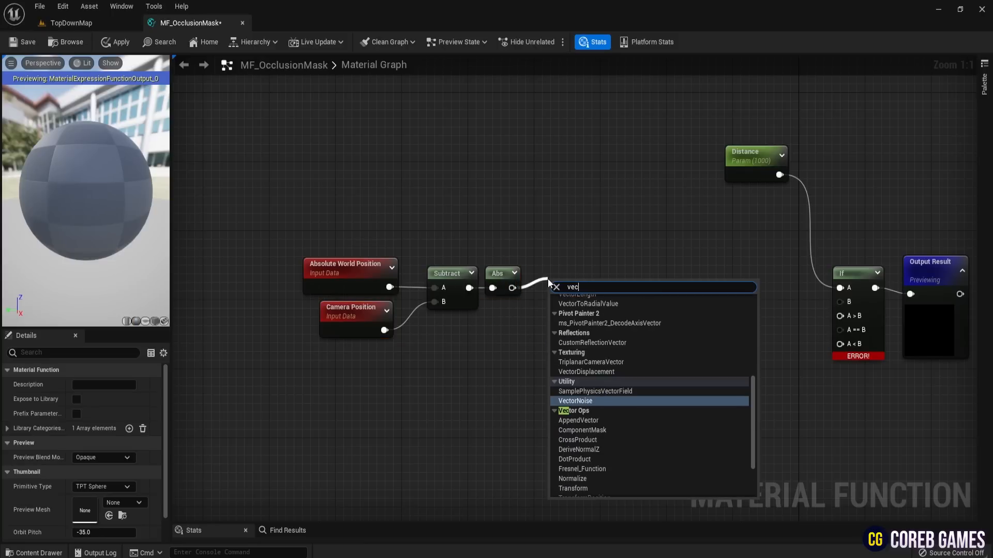
{"action": "left_click", "coordinate": [577, 295]}
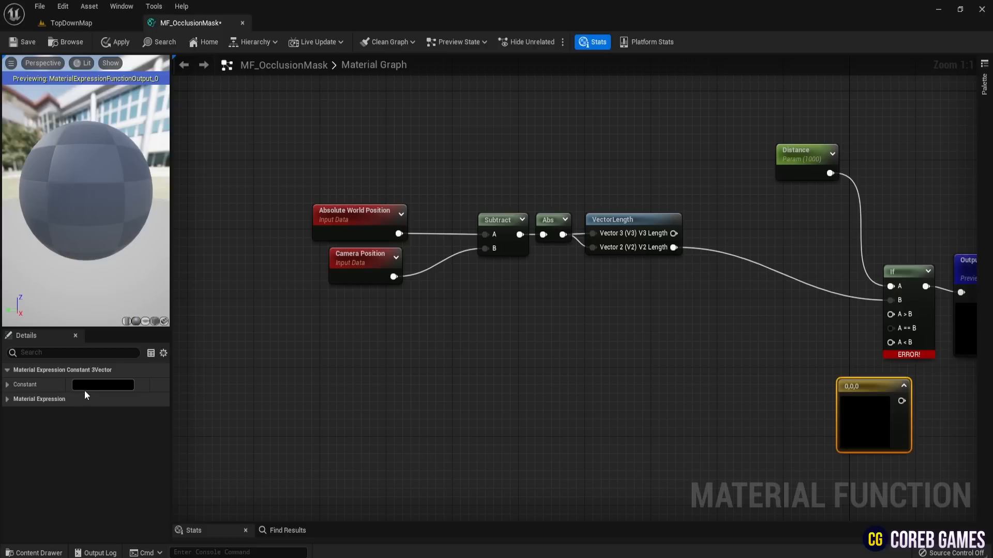
- Set the Constant3Vector R, G, B to 1 and connect it to If's A<B pin
{"action": "left_click", "coordinate": [7, 384]}
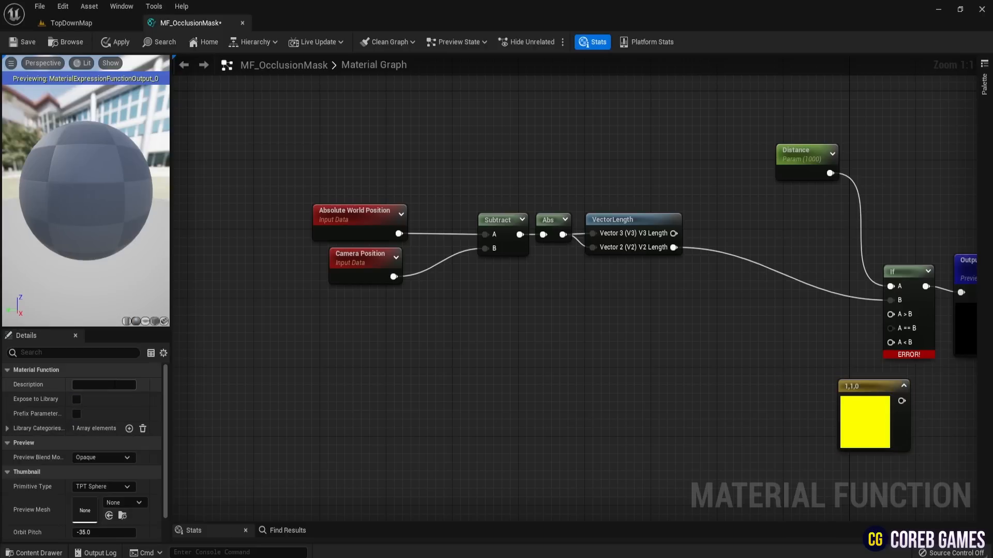
{"action": "left_click", "coordinate": [872, 414]}
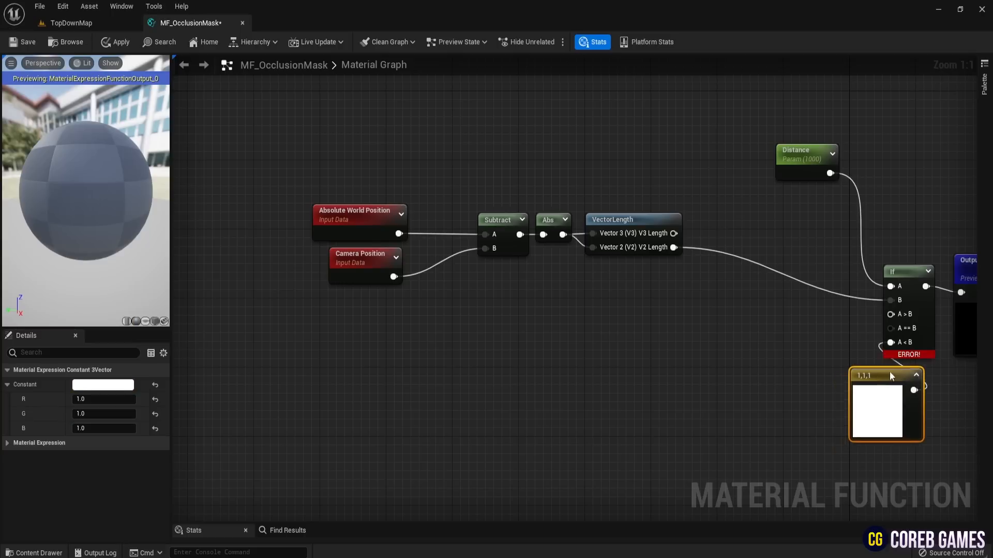
{"action": "left_click", "coordinate": [426, 406]}
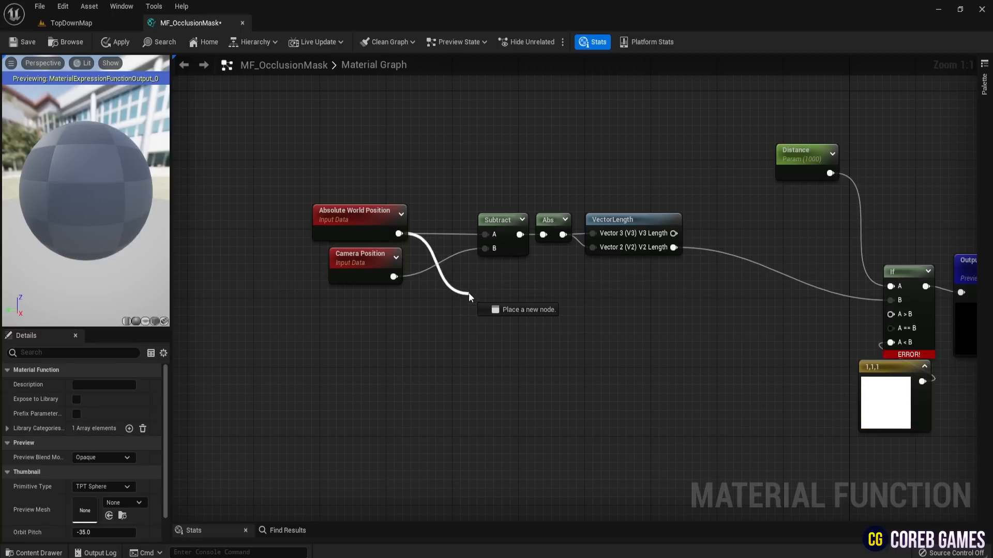
- Add World-to-View TransformVector nodes on both positions, each followed by an RG ComponentMask
{"action": "type", "text": "tranfo"}
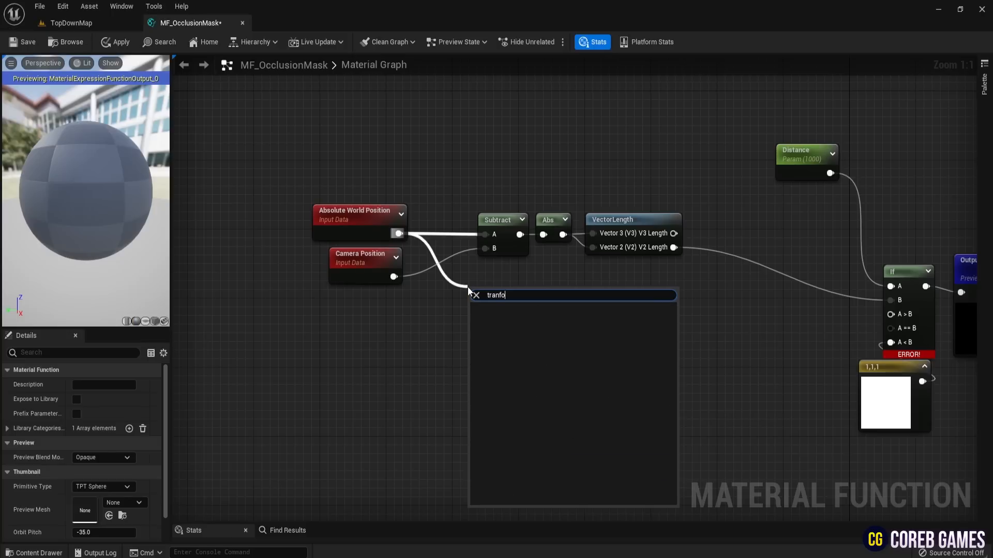
{"action": "type", "text": "r"}
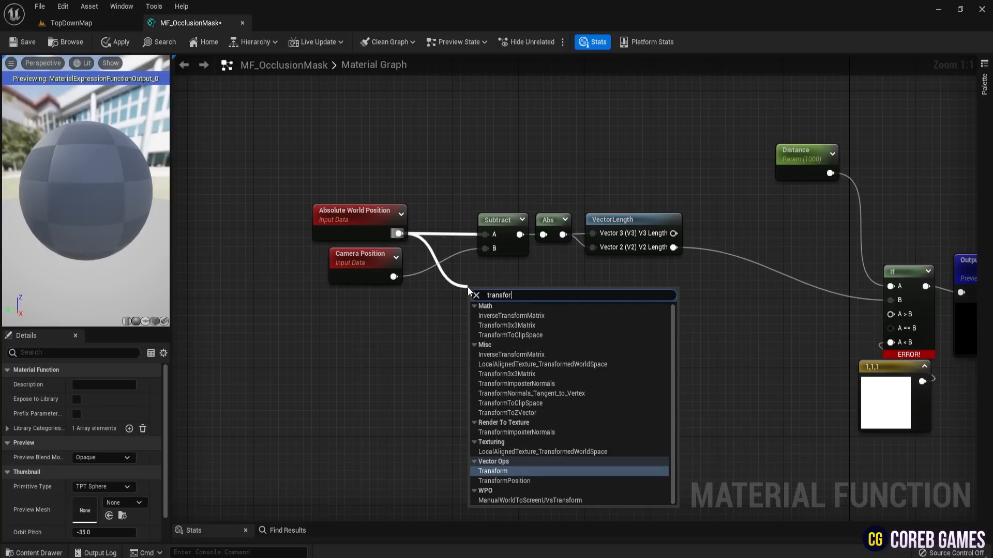
{"action": "left_click", "coordinate": [493, 471]}
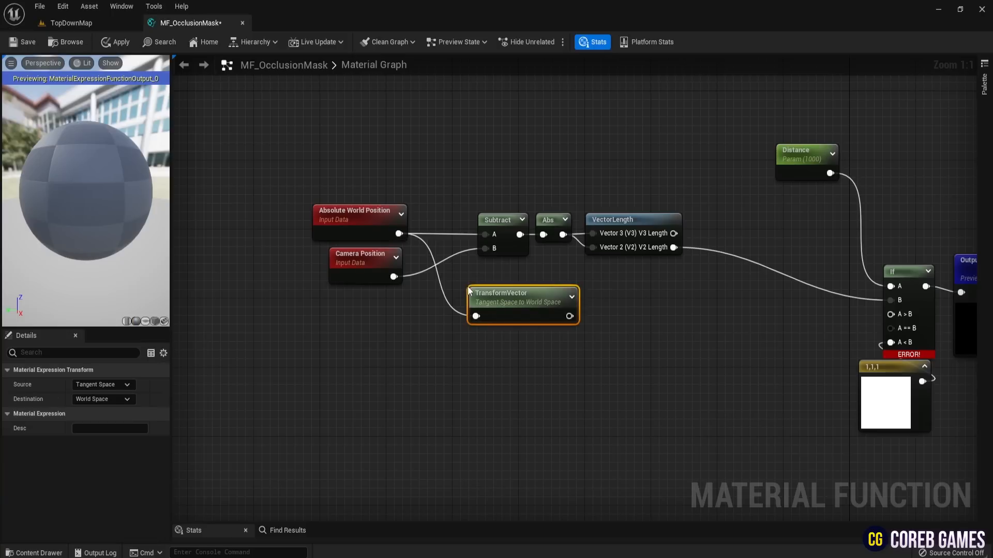
{"action": "mouse_move", "coordinate": [492, 302]}
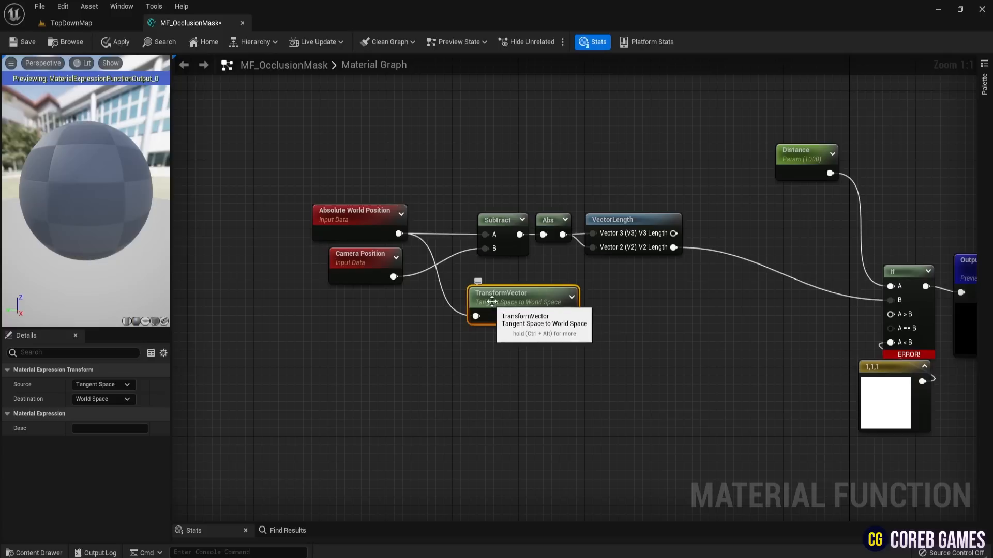
{"action": "left_click", "coordinate": [103, 384]}
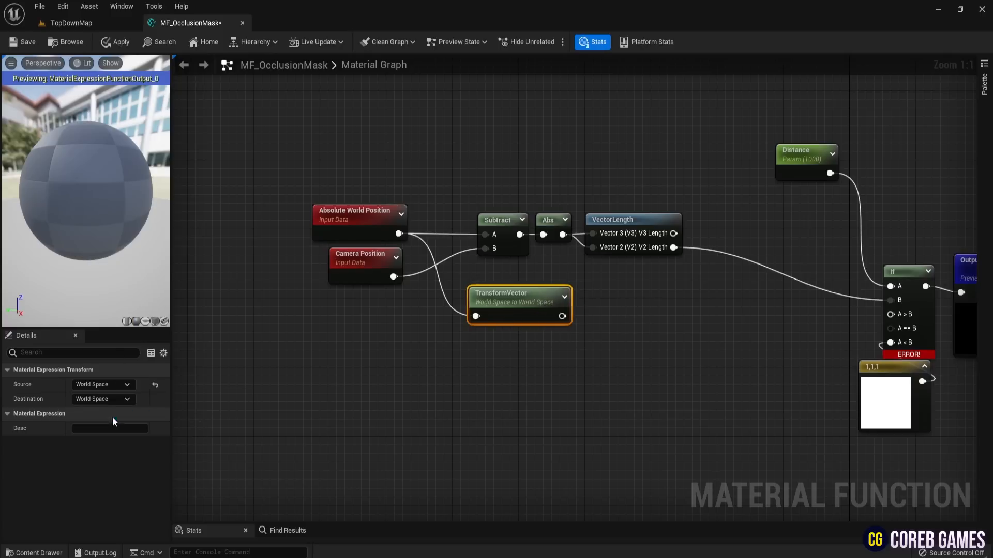
{"action": "left_click", "coordinate": [103, 398]}
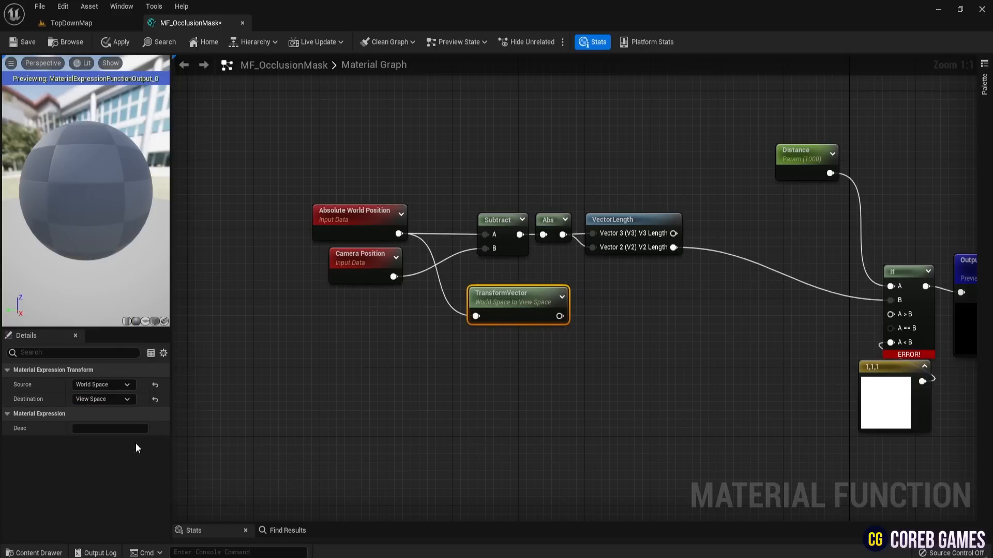
{"action": "mouse_move", "coordinate": [529, 310]}
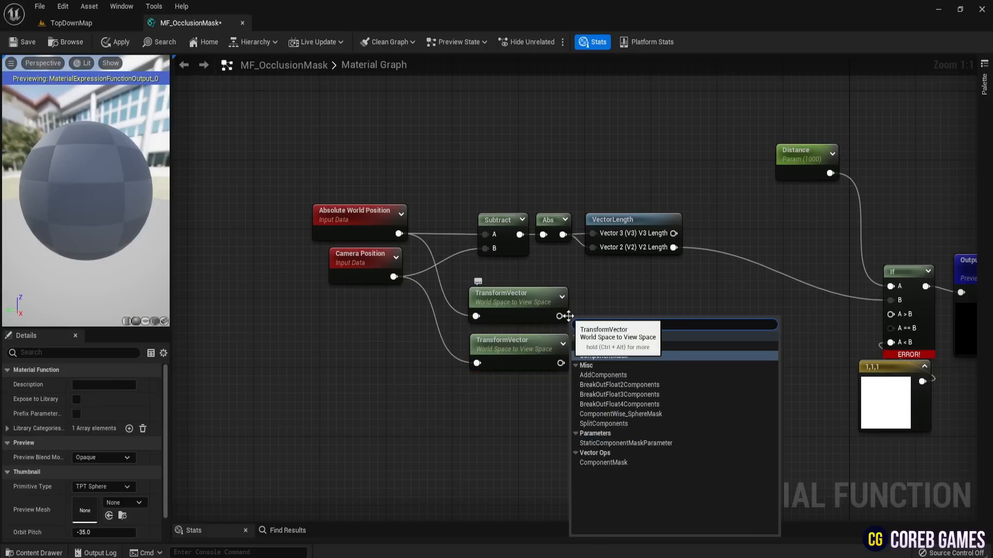
{"action": "left_click", "coordinate": [602, 462]}
{"action": "type", "text": "s"}
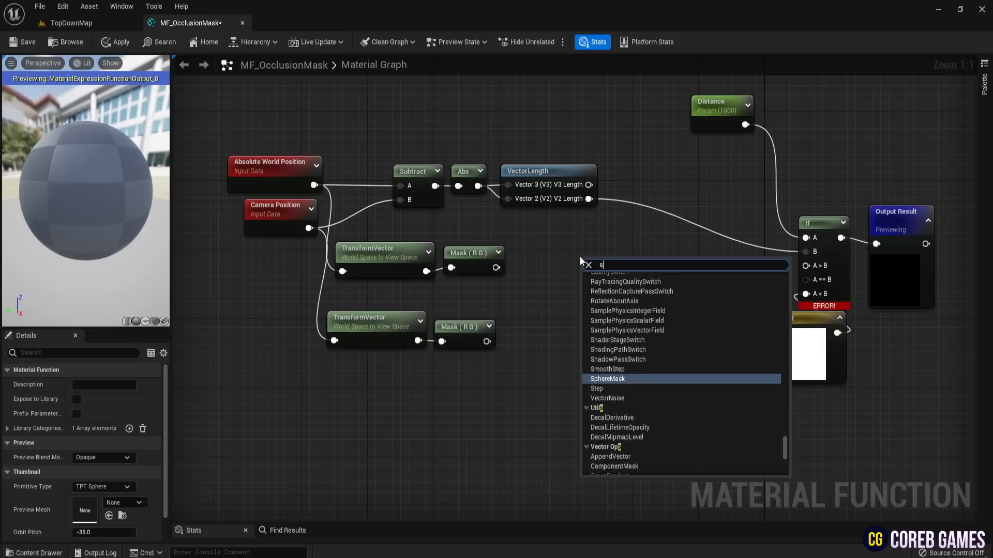
- Add SphereMask nodes with shared Radius 100 and Hardness 0.5 parameters, inverting the first
{"action": "left_click", "coordinate": [607, 379]}
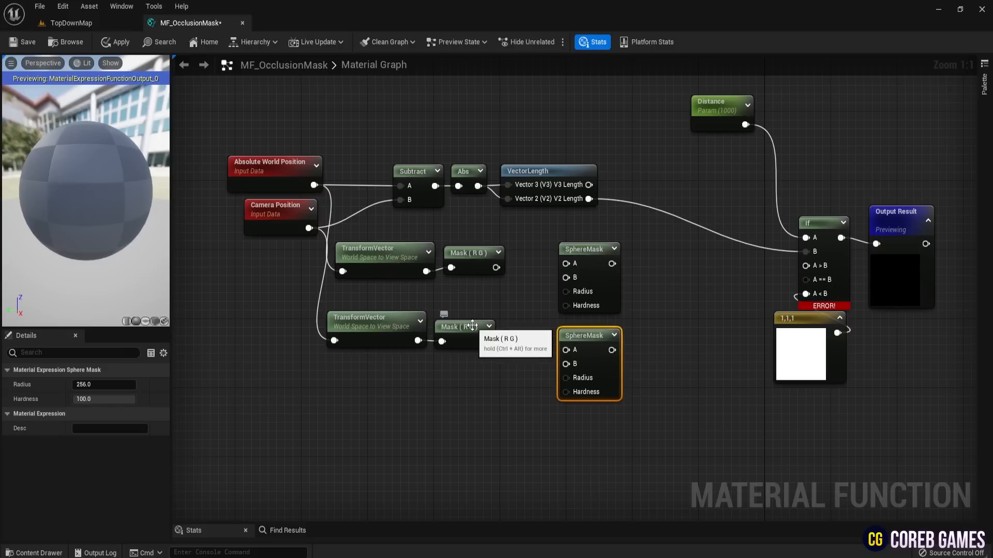
{"action": "mouse_move", "coordinate": [485, 341]}
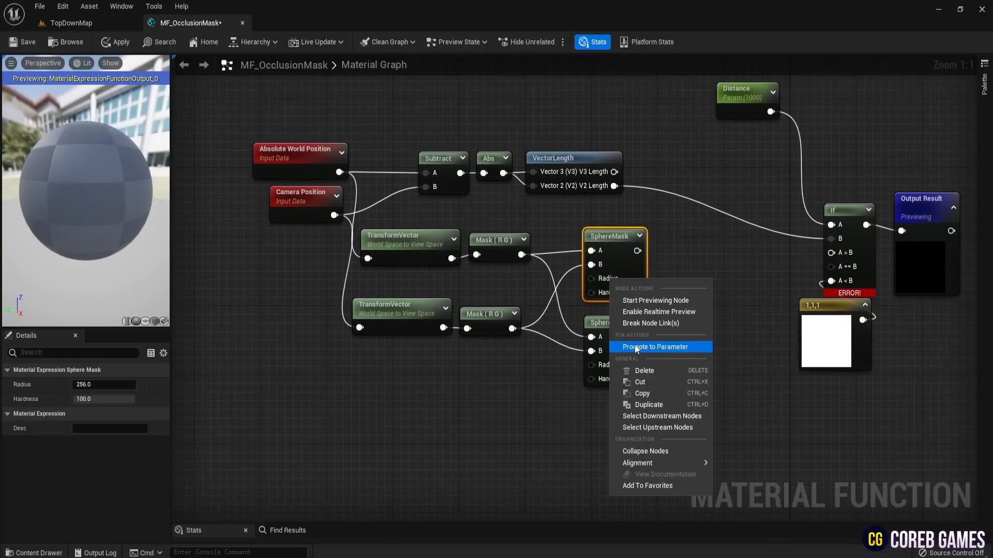
{"action": "left_click", "coordinate": [654, 347]}
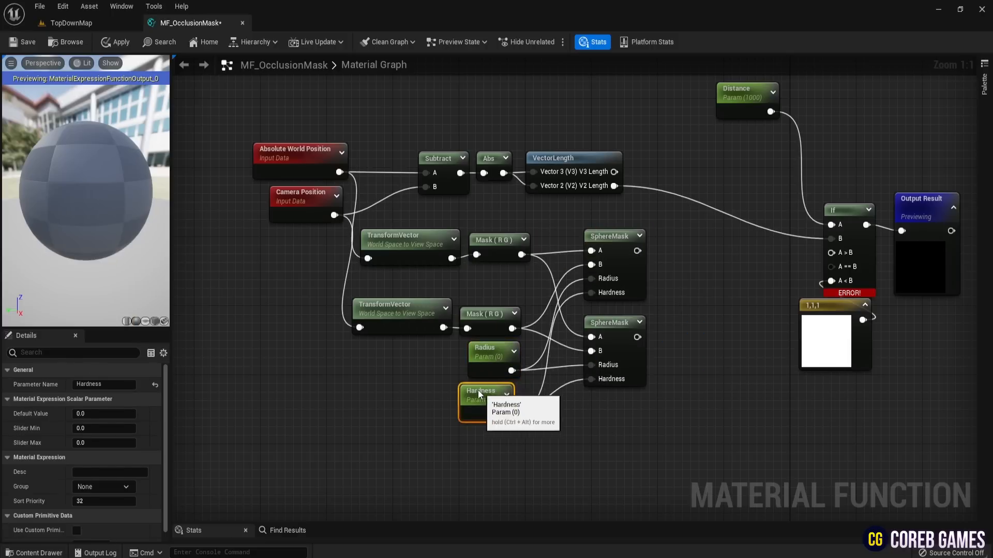
{"action": "left_click", "coordinate": [493, 352]}
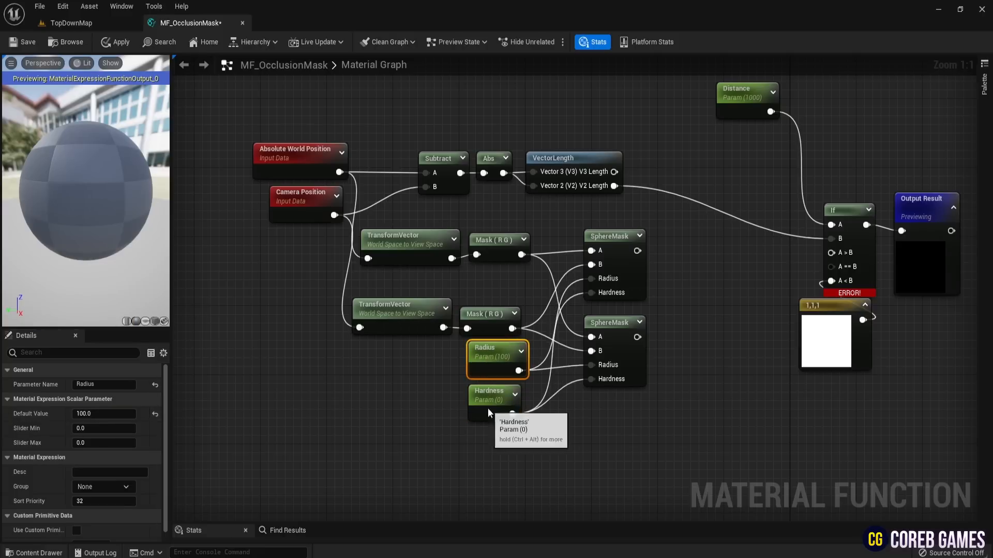
{"action": "left_click", "coordinate": [494, 395]}
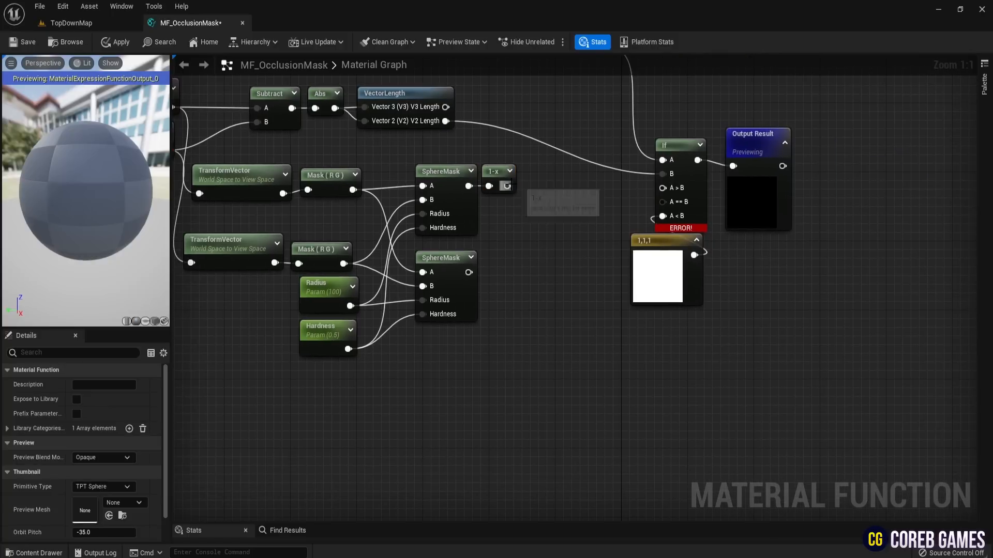
- Add a second 1-x node fed by the lower SphereMask
{"action": "left_click", "coordinate": [505, 260]}
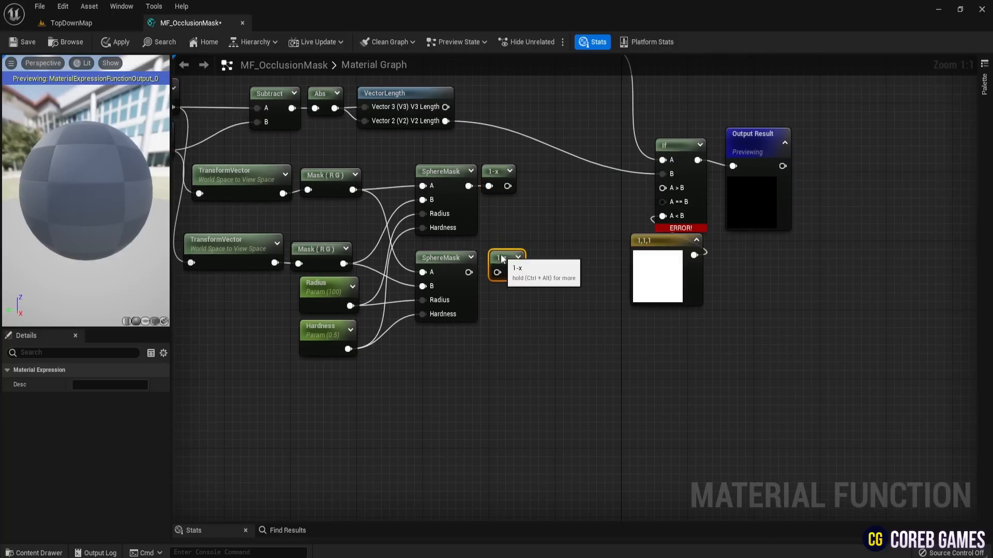
{"action": "left_click", "coordinate": [518, 336]}
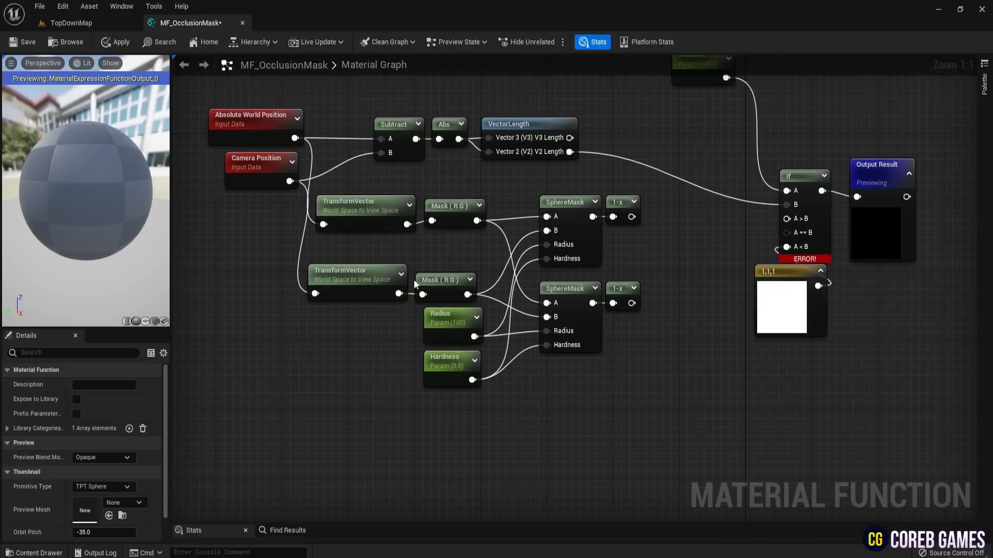
{"action": "mouse_move", "coordinate": [655, 282]}
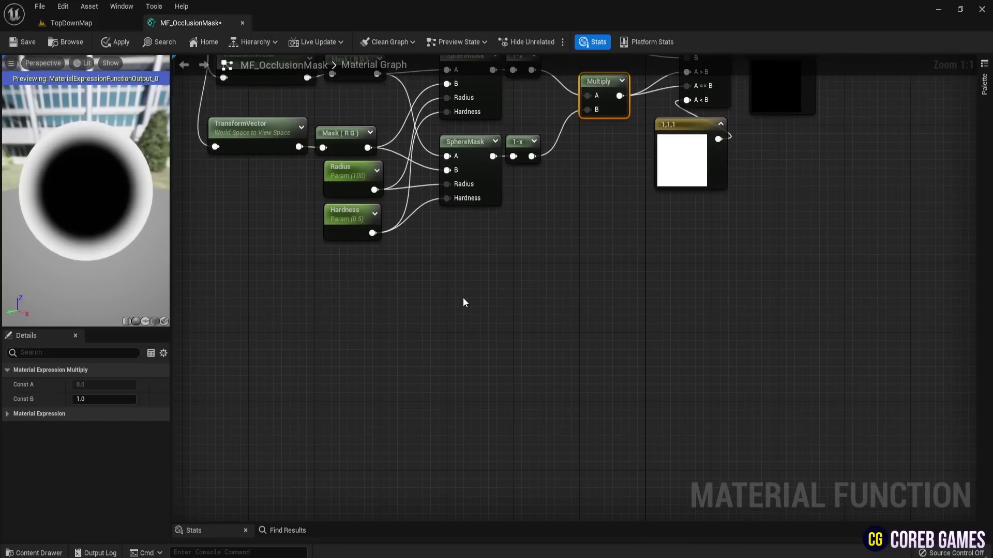
- Add a Texture Sample with a TextureObject converted to the 'Noise' parameter
{"action": "type", "text": "text"}
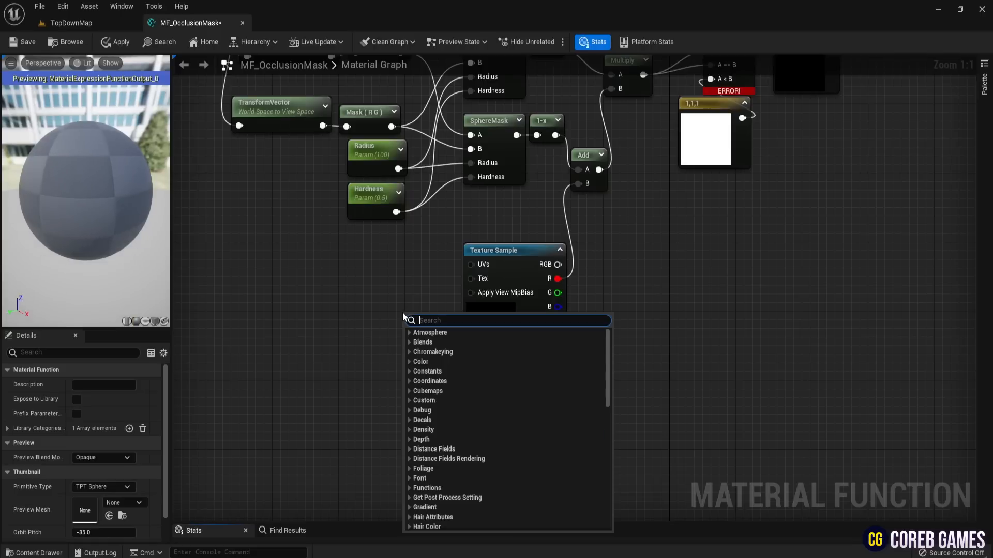
{"action": "type", "text": "texturO"}
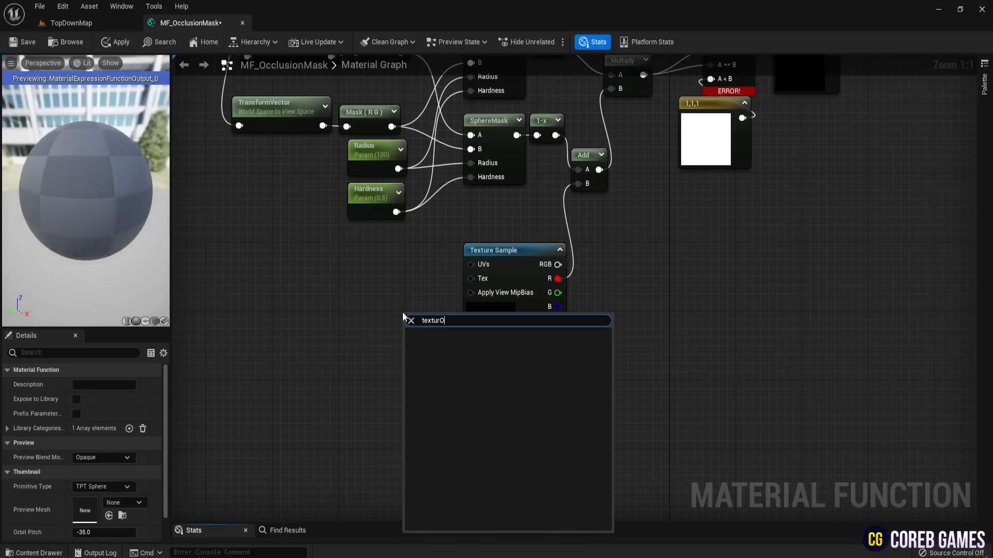
{"action": "type", "text": "b"}
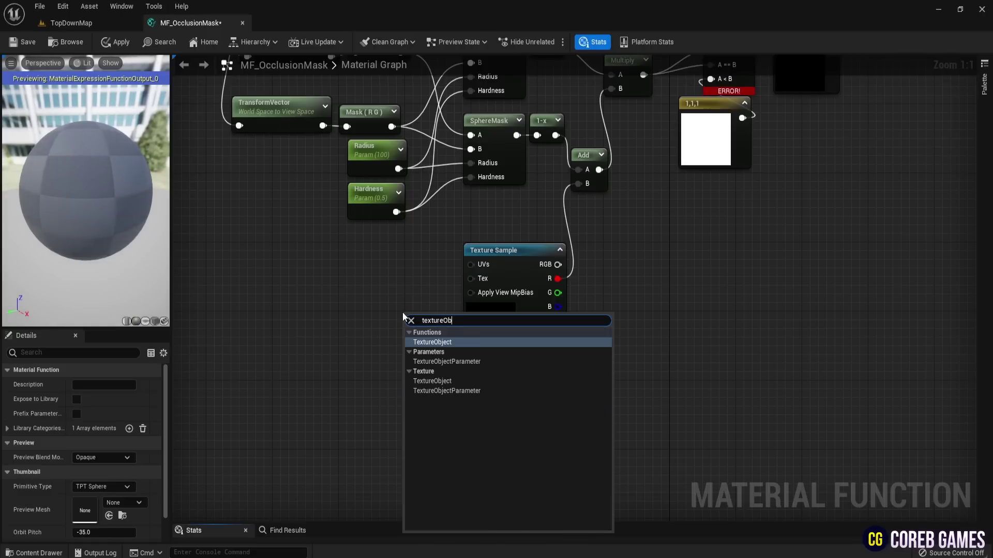
{"action": "left_click", "coordinate": [432, 341]}
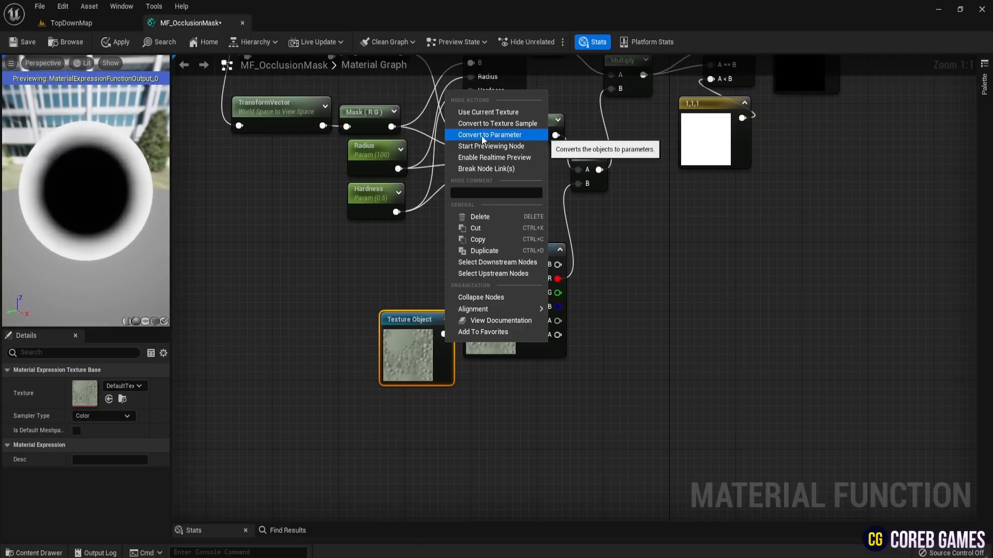
{"action": "left_click", "coordinate": [490, 135]}
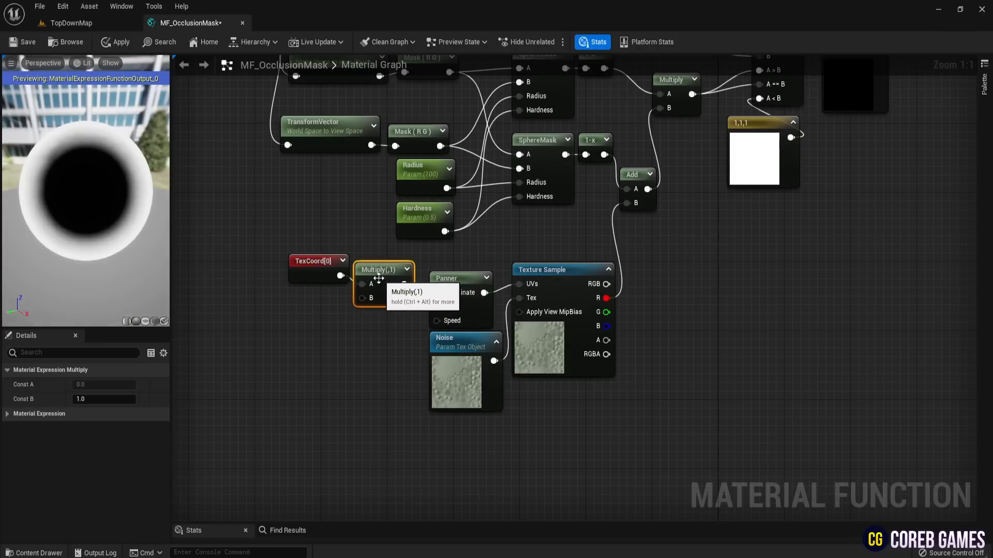
- Add NoiseSize and promoted Speed parameters, choose a noise texture, then return to TopDownMap
{"action": "left_click", "coordinate": [326, 316]}
{"action": "type", "text": "NoiseSize"}
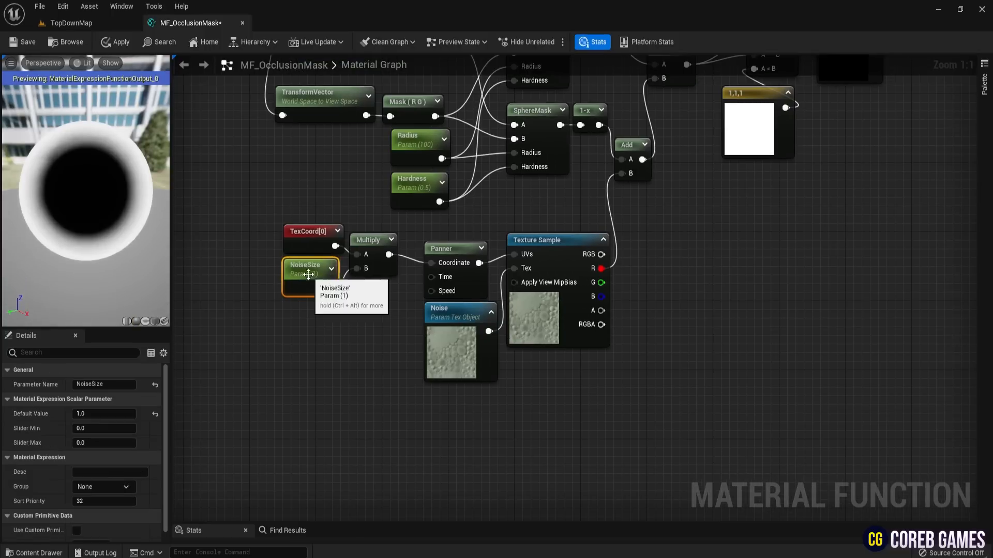
{"action": "right_click", "coordinate": [454, 248]}
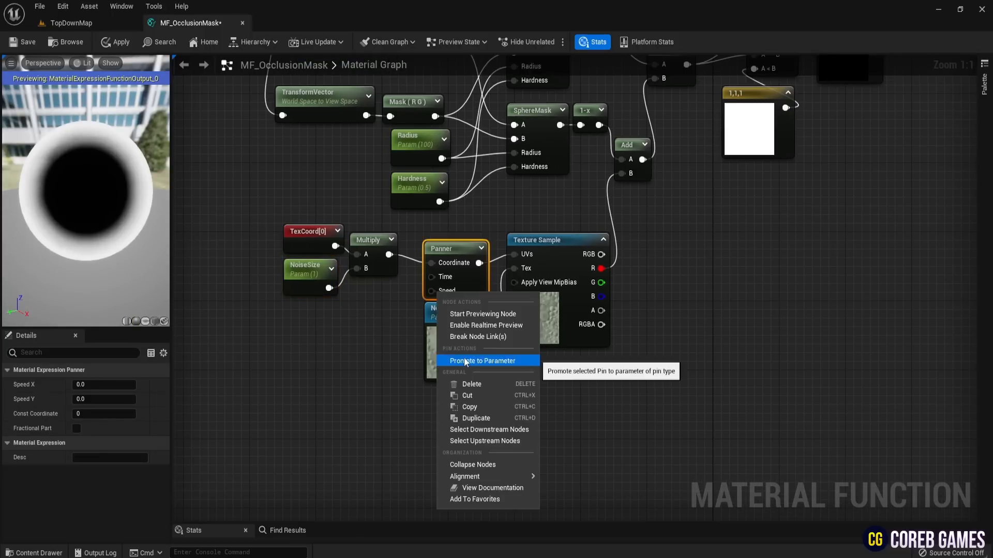
{"action": "left_click", "coordinate": [482, 361]}
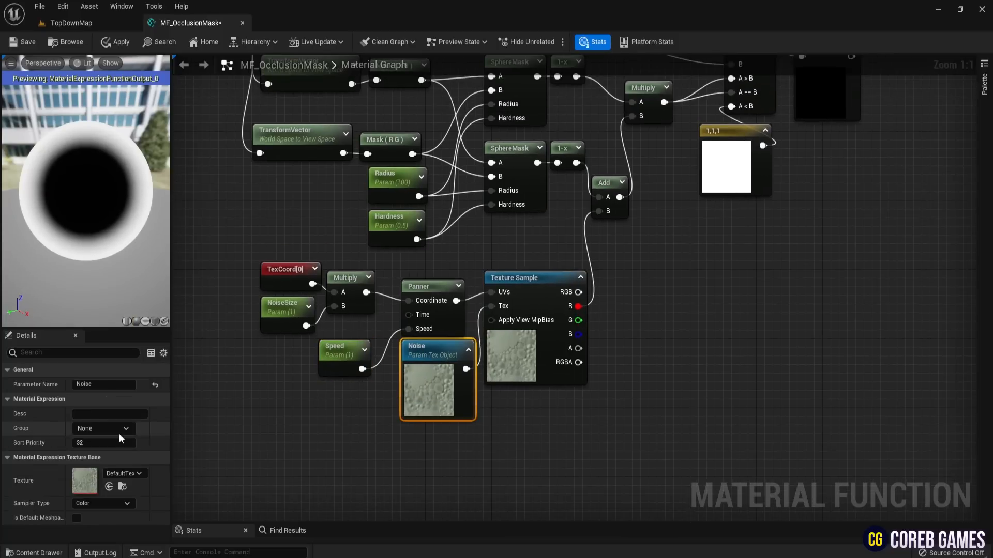
{"action": "left_click", "coordinate": [124, 473]}
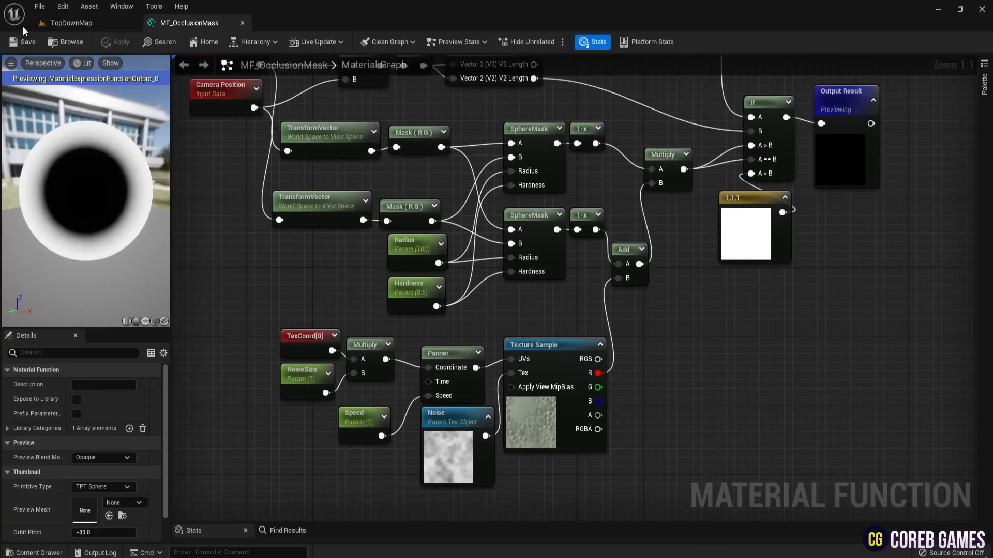
{"action": "left_click", "coordinate": [70, 23]}
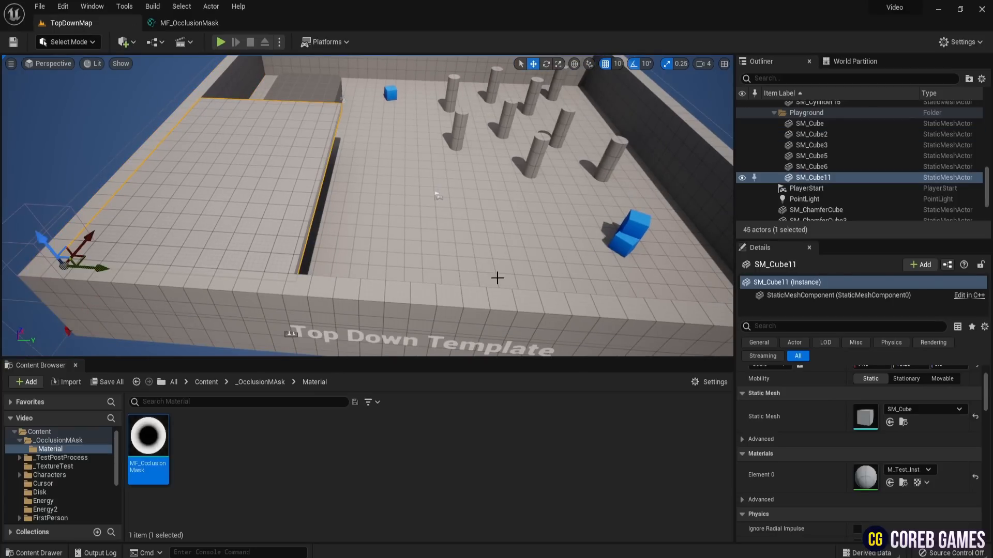
{"action": "mouse_move", "coordinate": [449, 206]}
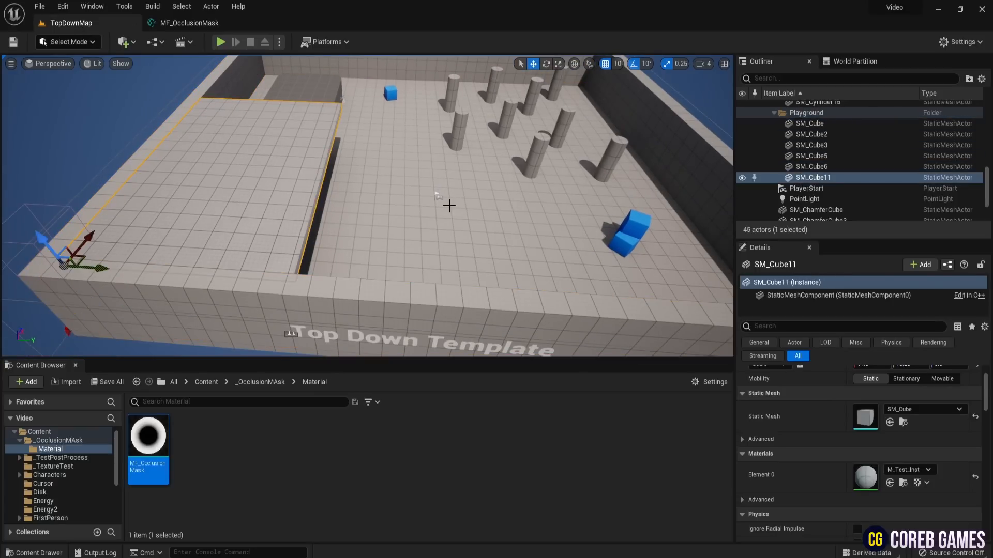
{"action": "mouse_move", "coordinate": [865, 477]}
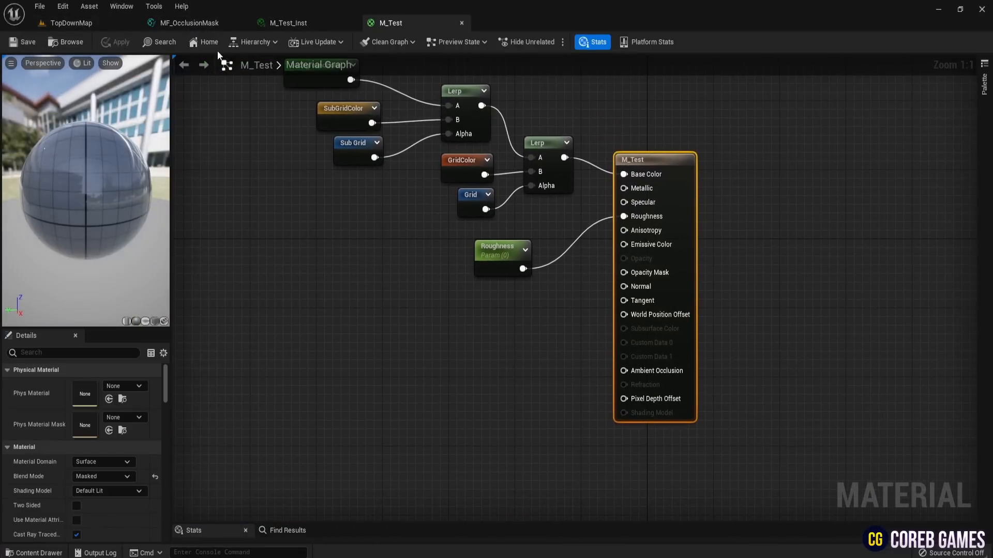
- Wire an MF_OcclusionMask function call into M_Test's Opacity Mask, save, and play TopDownMap
{"action": "left_click", "coordinate": [33, 553]}
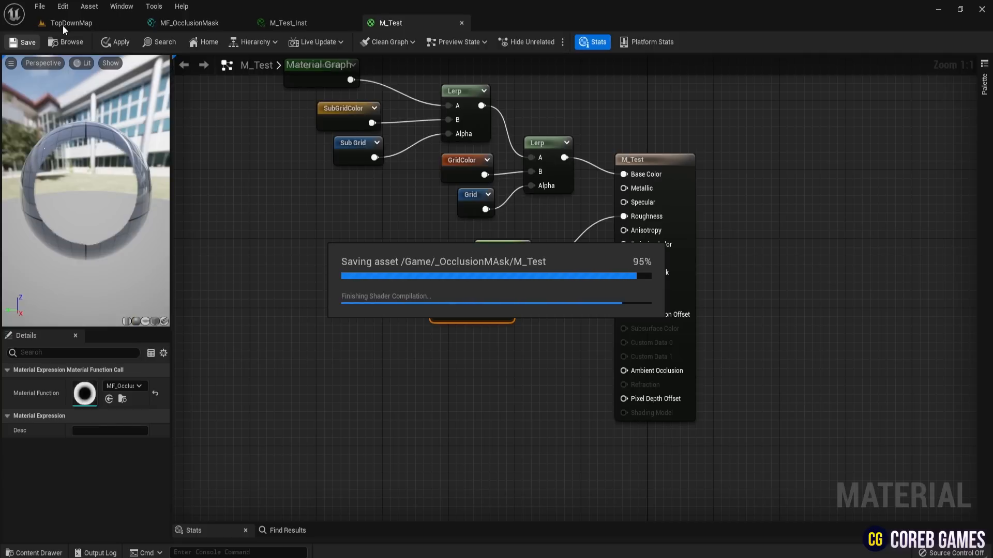
{"action": "left_click", "coordinate": [70, 23]}
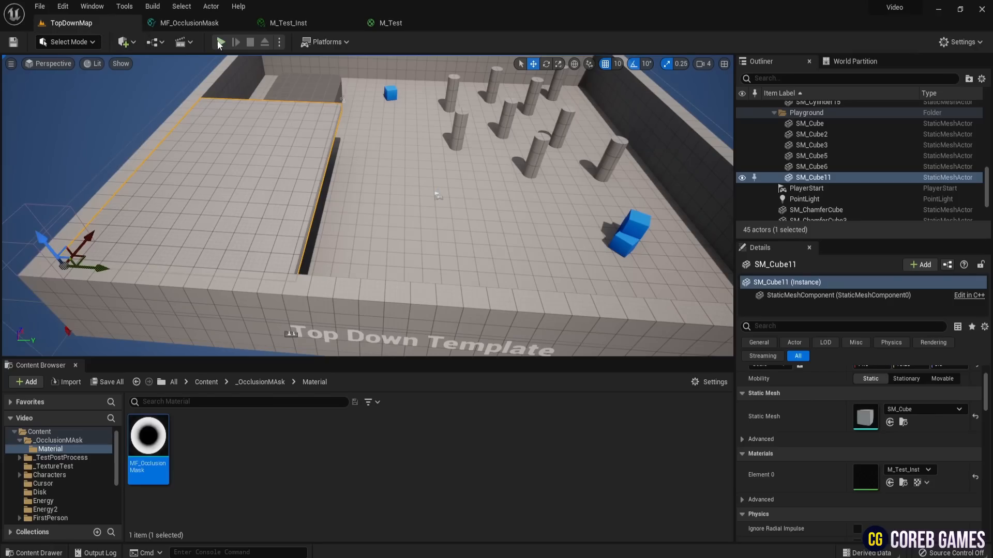
{"action": "left_click", "coordinate": [220, 42]}
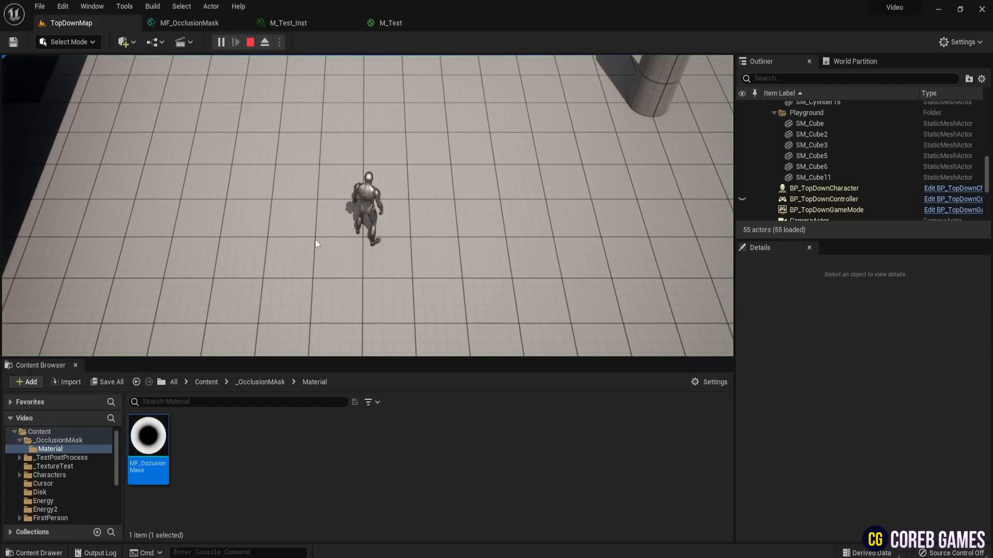